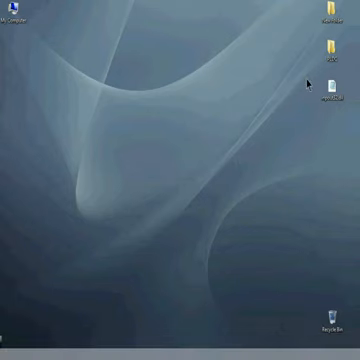
# - Launch Visual Studio 2008 from the Windows desktop to its start page
pyautogui.click(330, 92)
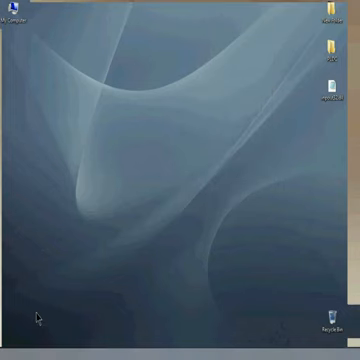
pyautogui.click(12, 344)
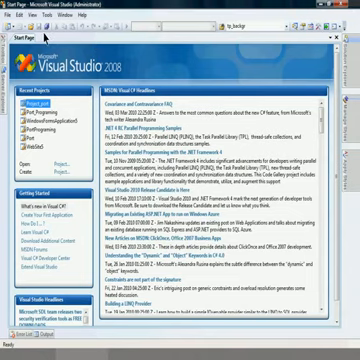
# - Create a Visual C# Windows Forms Application project named 'PLDC_proje'
pyautogui.click(12, 22)
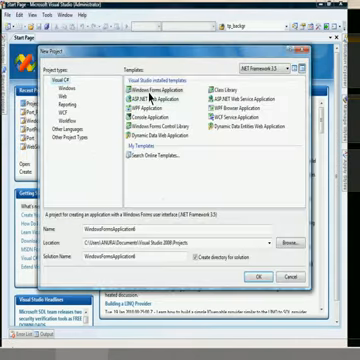
pyautogui.click(156, 96)
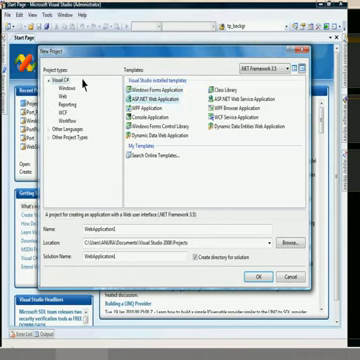
pyautogui.click(156, 88)
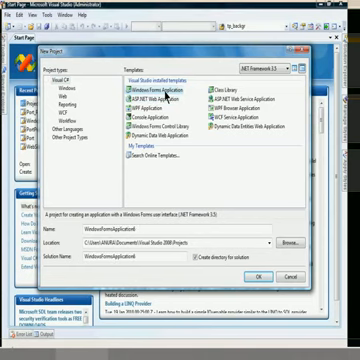
pyautogui.click(156, 90)
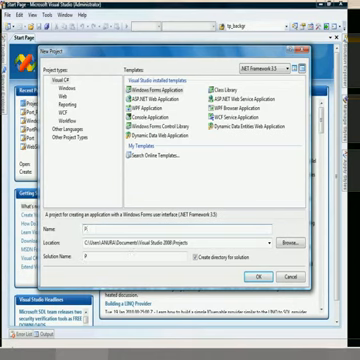
pyautogui.write('PLDC_port')
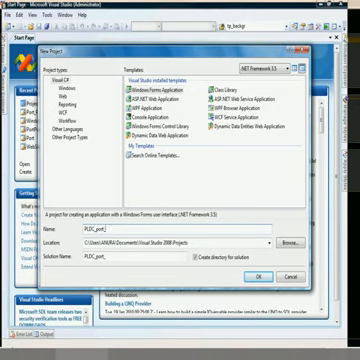
pyautogui.write('_proje')
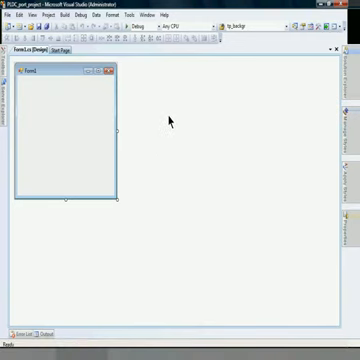
pyautogui.moveTo(272, 100)
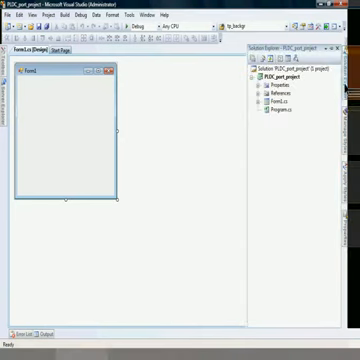
# - Add a new C# Class item to the project from Solution Explorer
pyautogui.rightClick(280, 80)
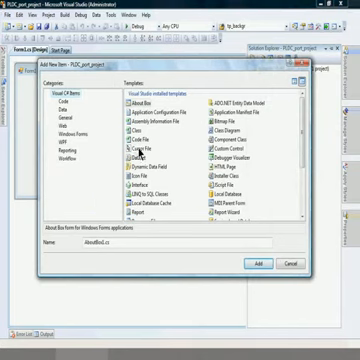
pyautogui.click(132, 130)
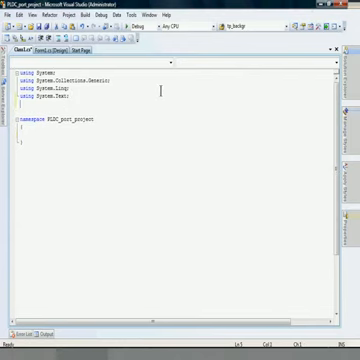
# - Add 'using System.Runtime.InteropServices;' and begin a public class declaration in the namespace
pyautogui.write('using System')
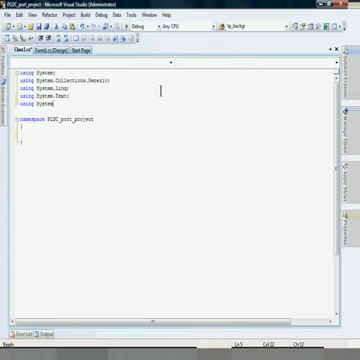
pyautogui.write('ropServices;')
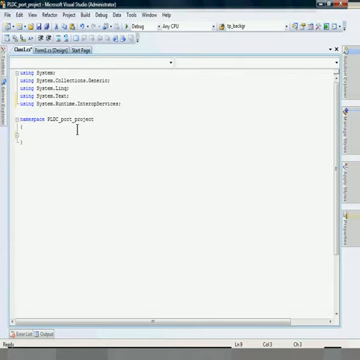
pyautogui.write('publi')
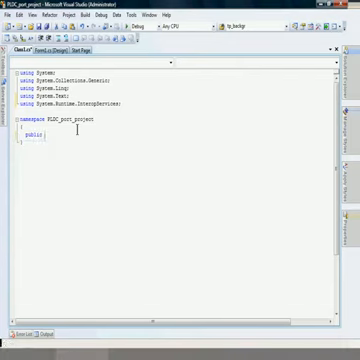
pyautogui.write('class')
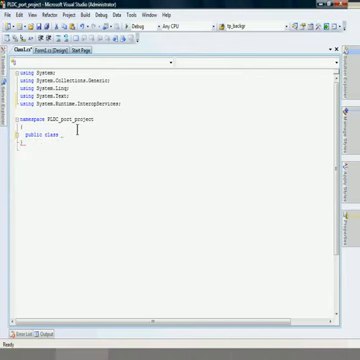
pyautogui.write('AccessPort')
pyautogui.write('{')
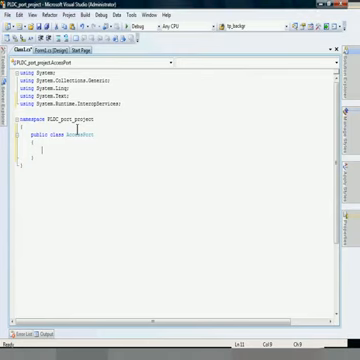
# - Add [DllImport("inpout32.dll", EntryPoint = "Out32")] and start the public static extern Output method
pyautogui.write('dll",EntryPoint="Out32")]')
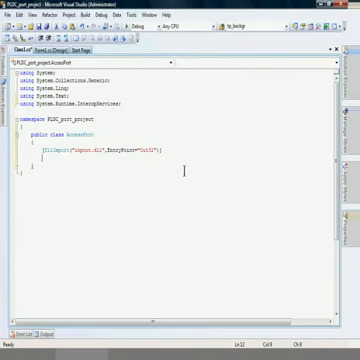
pyautogui.write('public static extern void')
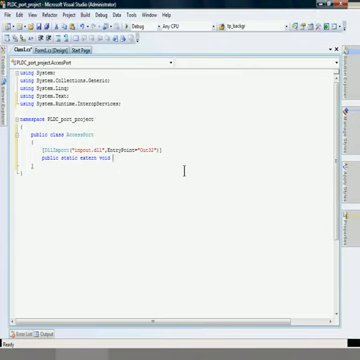
pyautogui.write('output();')
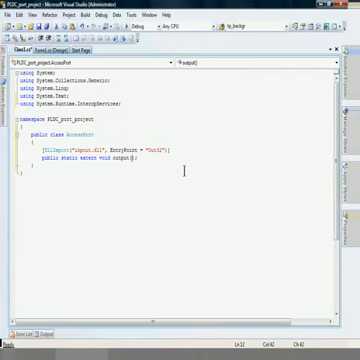
# - Give the Output method its parameters (int address, int value)
pyautogui.write('int')
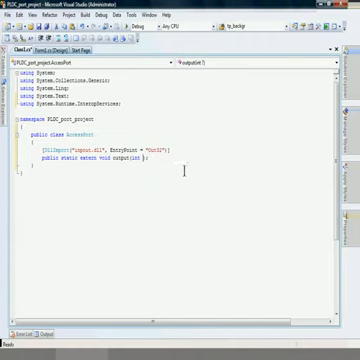
pyautogui.write('address,int')
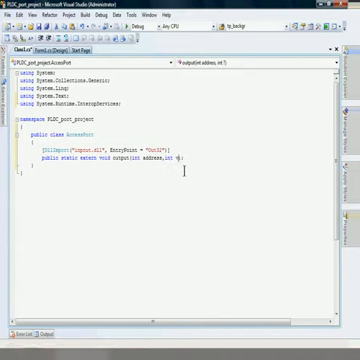
pyautogui.write('value')
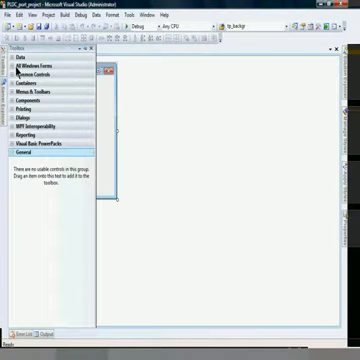
# - Expand the Windows Forms controls group in the Toolbox for the Form1 designer
pyautogui.click(32, 64)
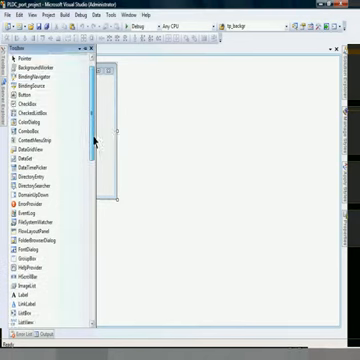